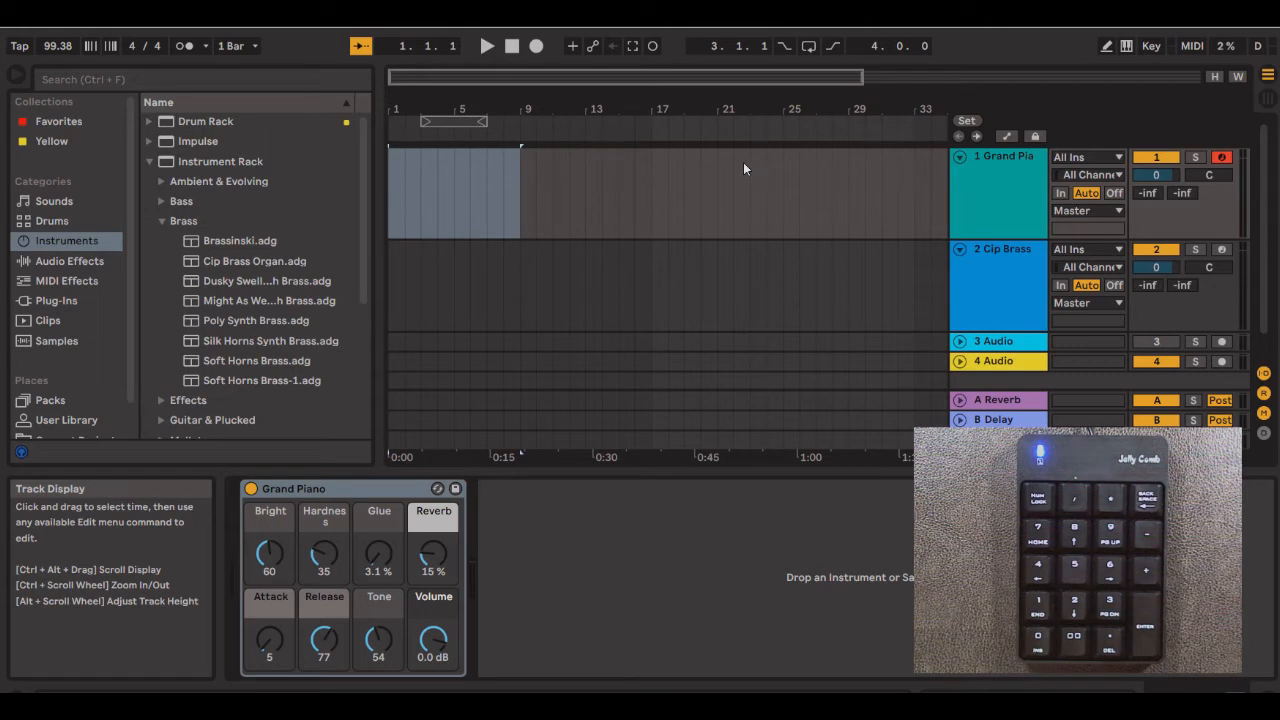
mouse_move(1125, 46)
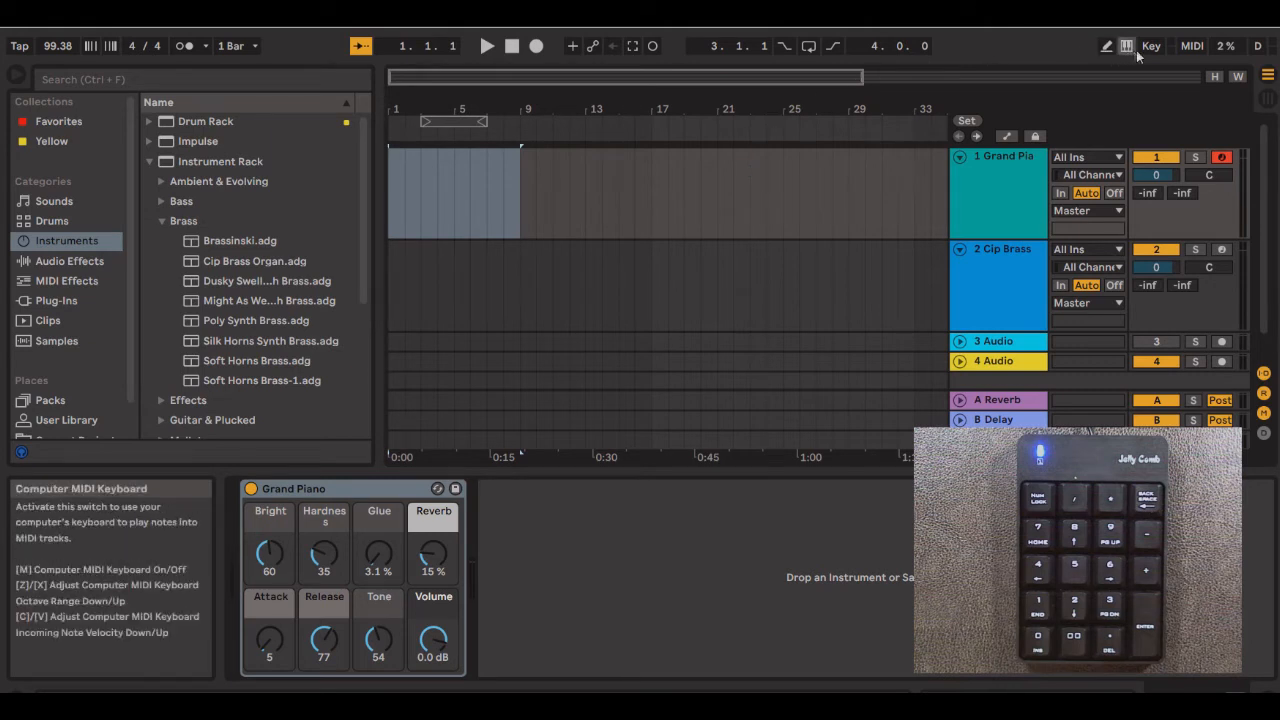
- In Key Map Mode, assign N4 to transport Start, N5 to Stop and N6 to Global Record
left_click(1151, 46)
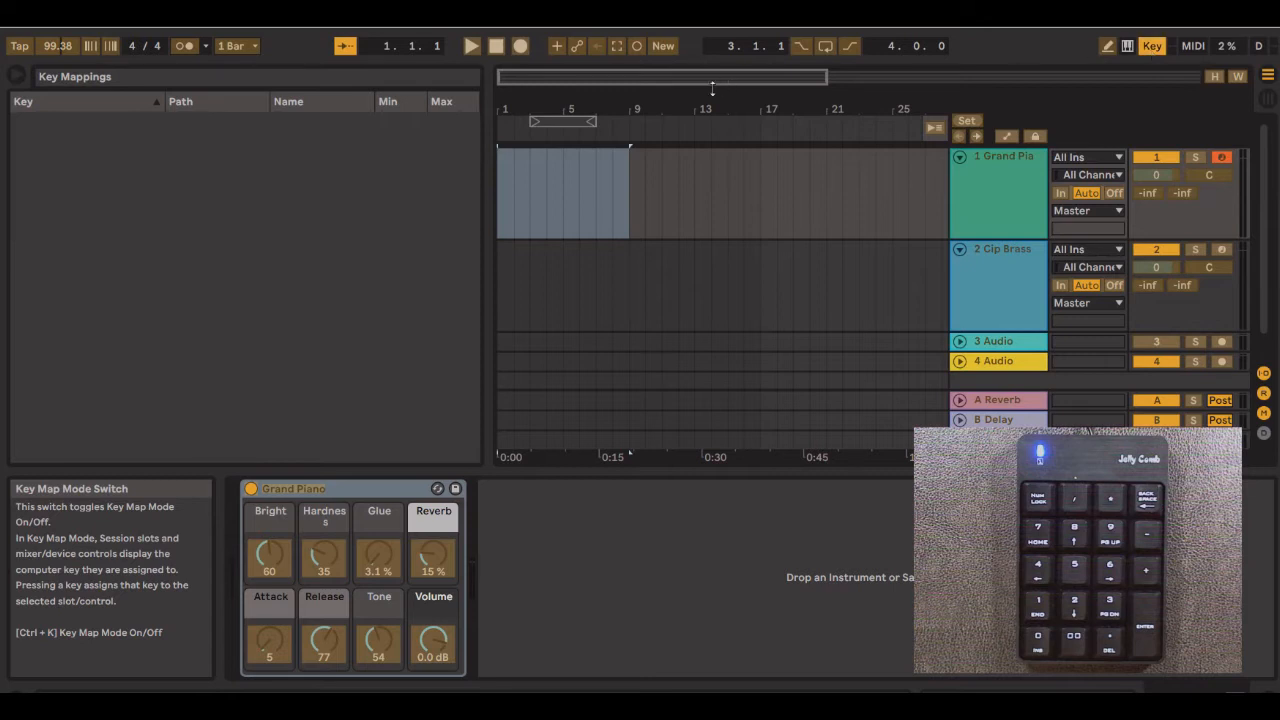
mouse_move(471, 46)
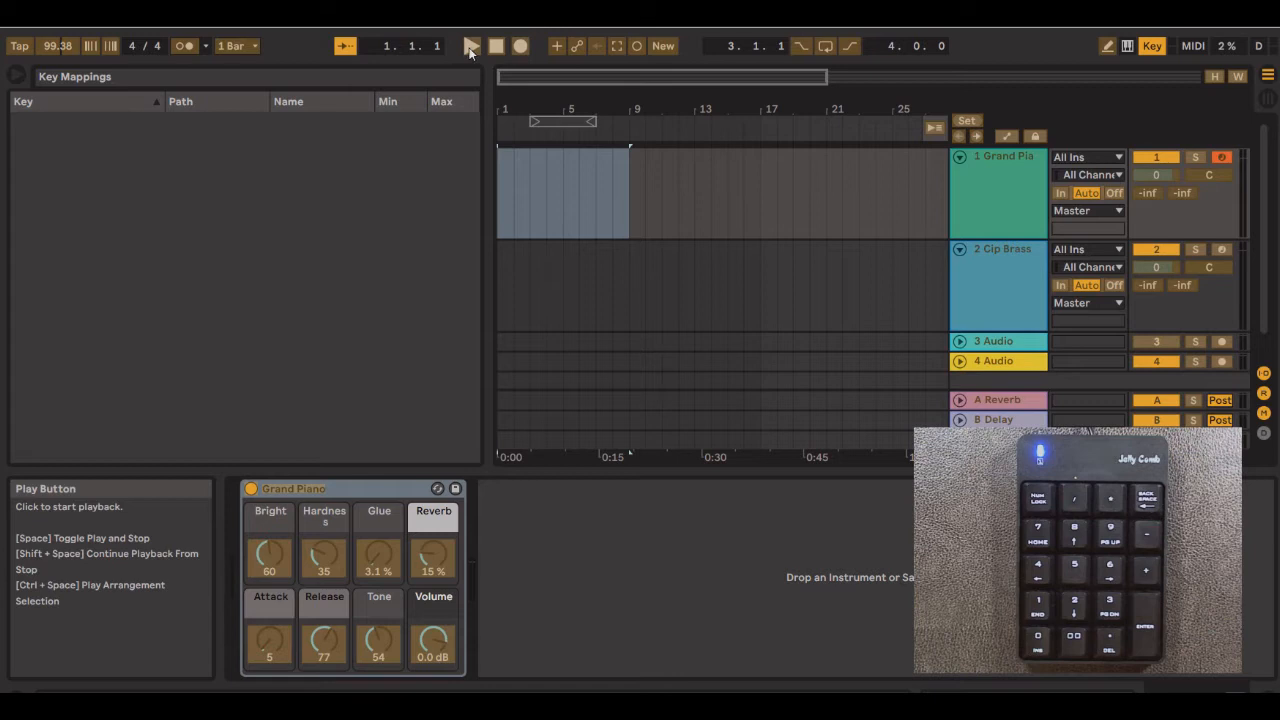
mouse_move(496, 46)
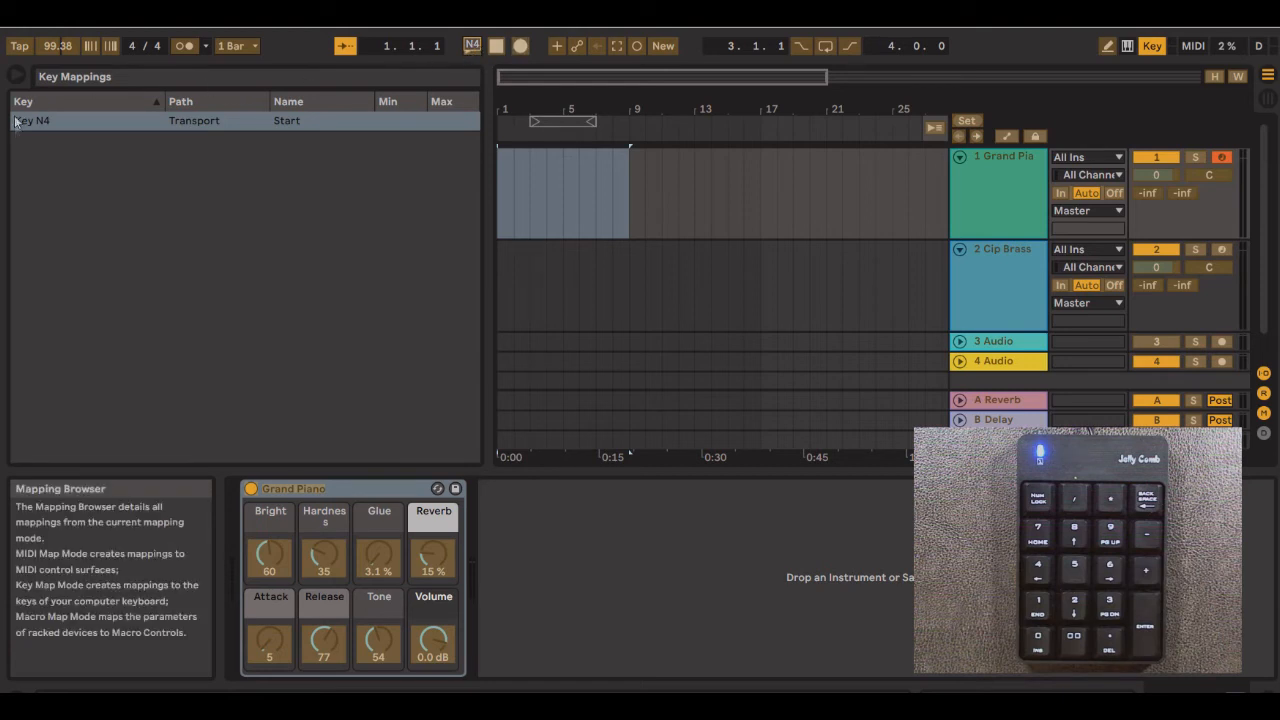
mouse_move(35, 130)
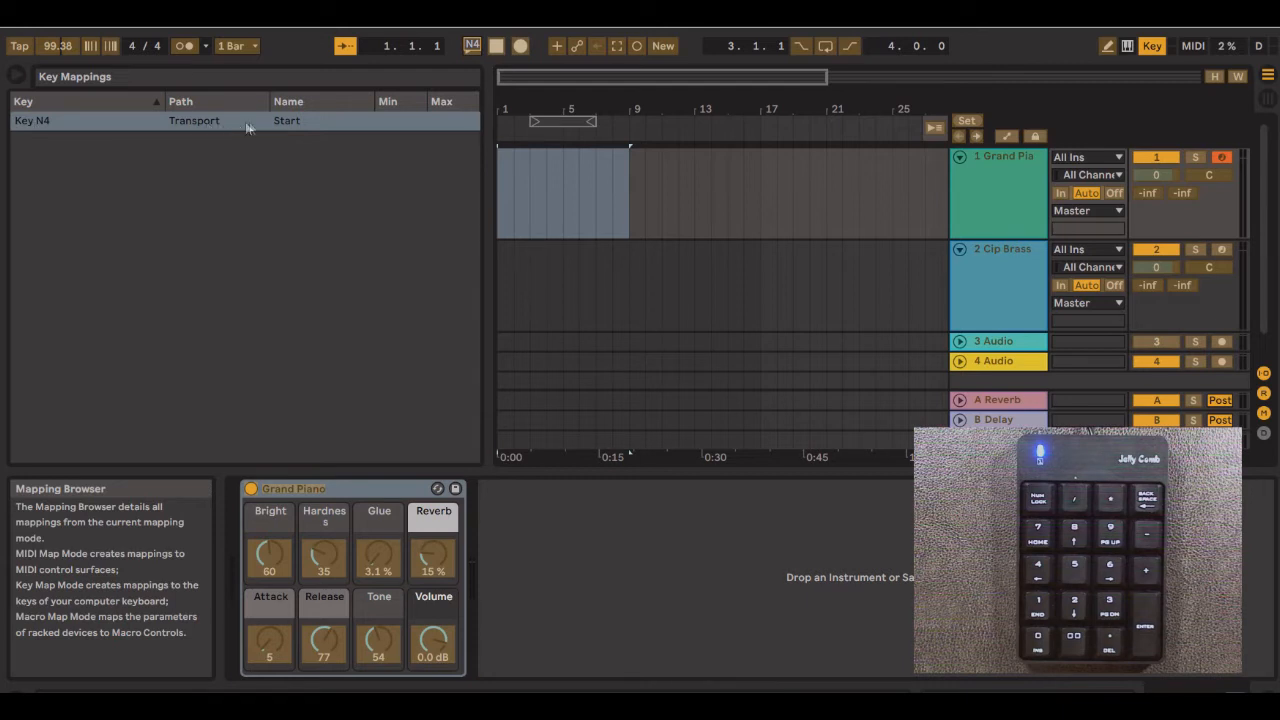
mouse_move(408, 210)
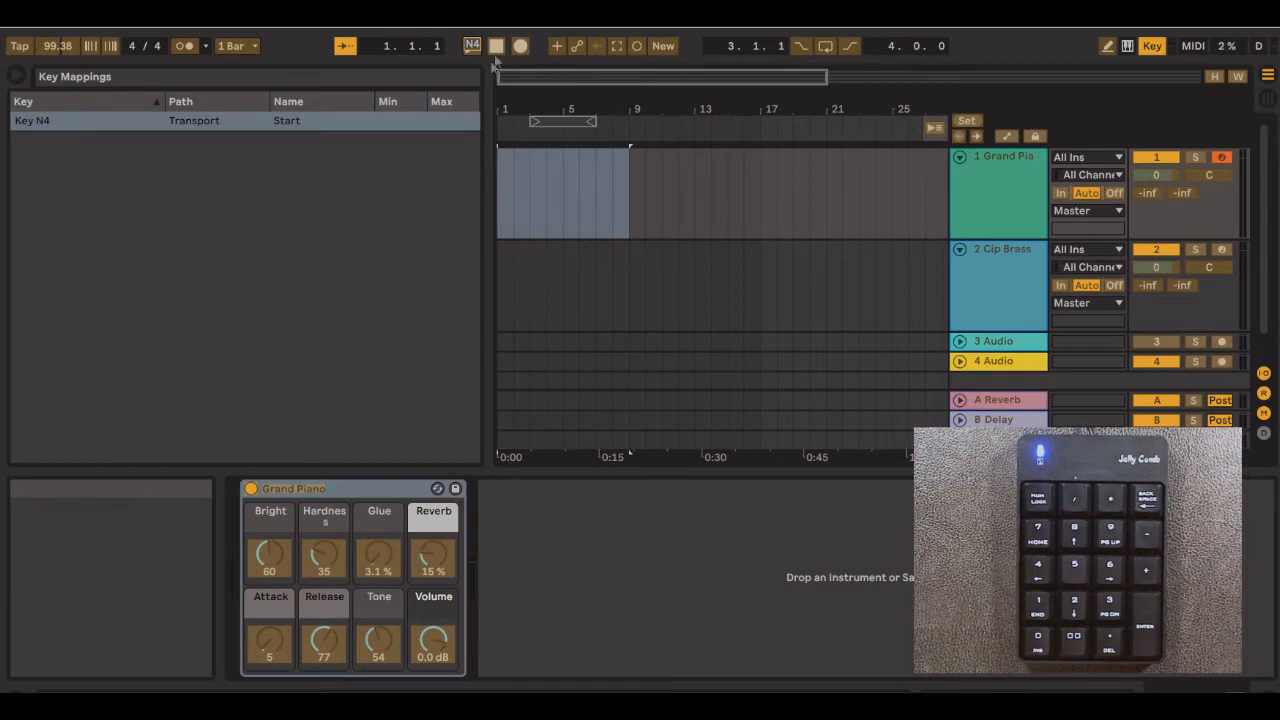
mouse_move(496, 46)
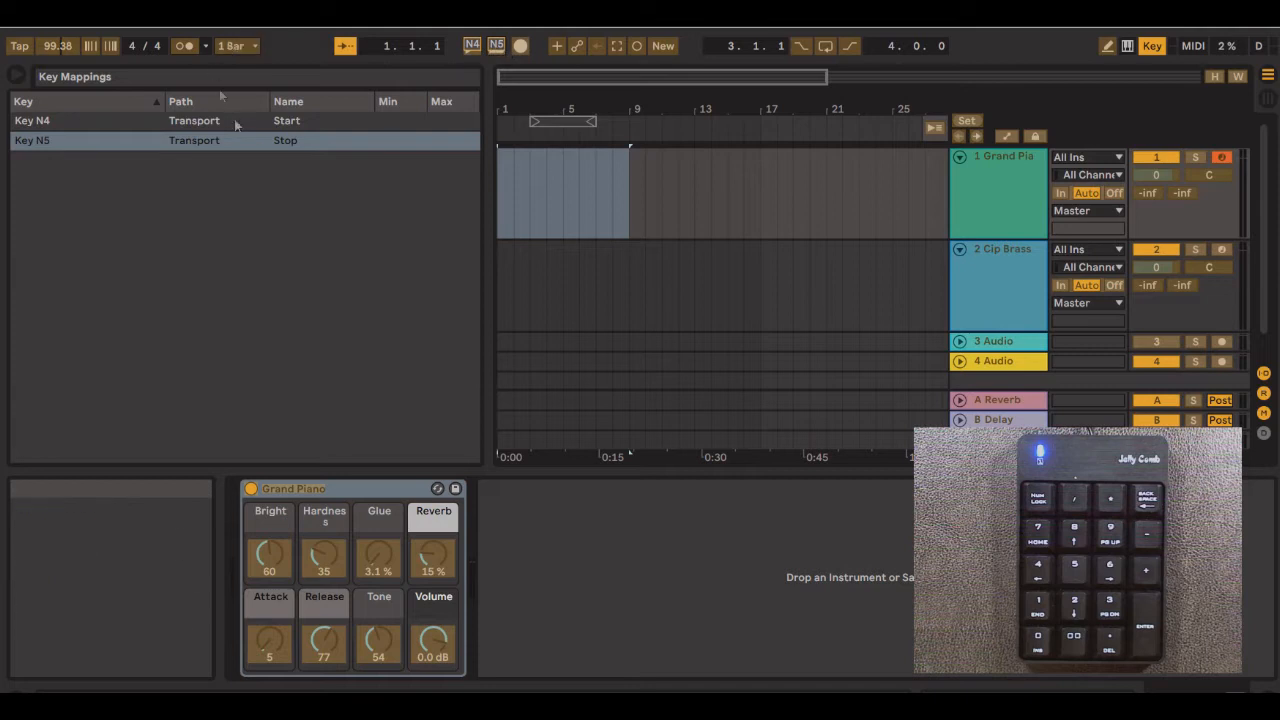
left_click(285, 140)
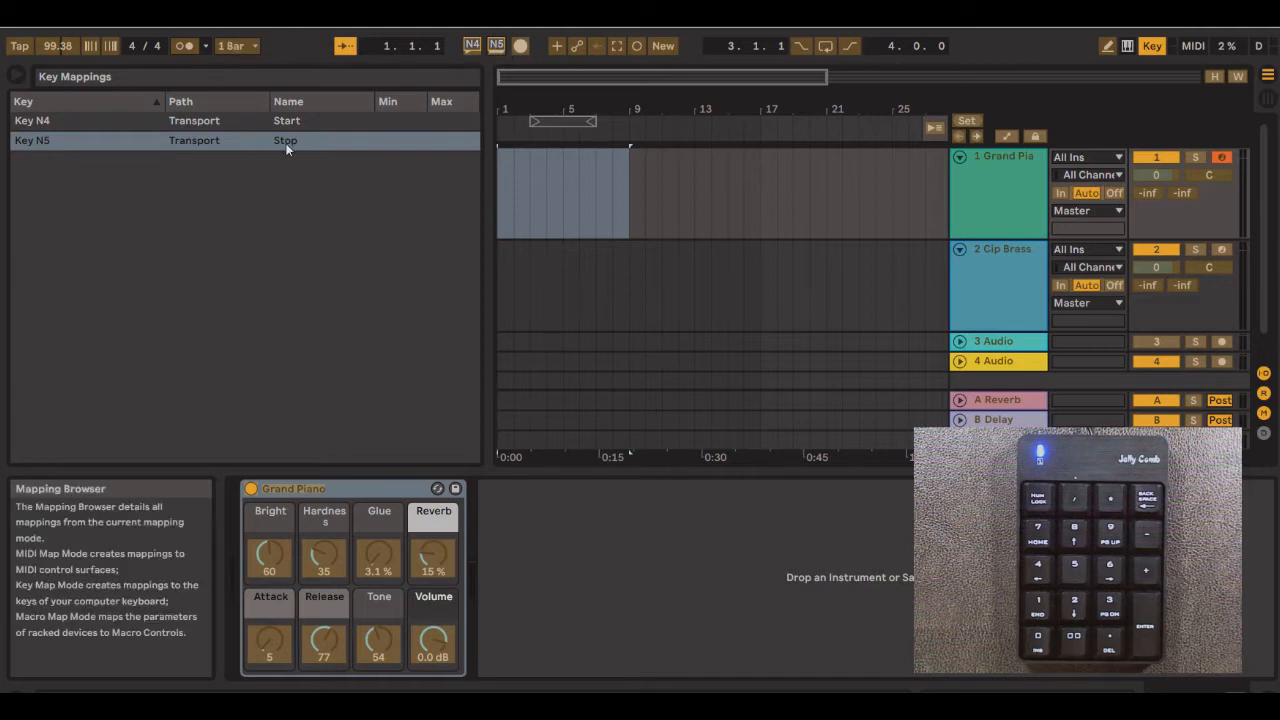
mouse_move(398, 75)
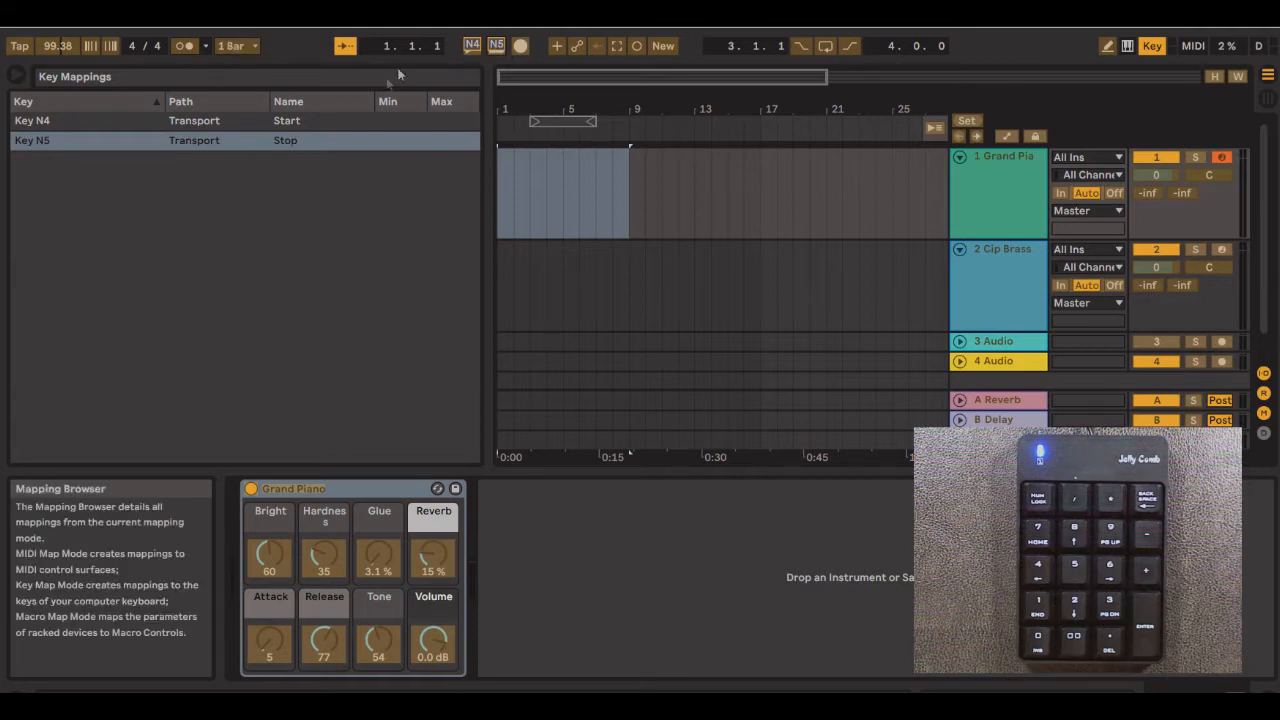
mouse_move(520, 46)
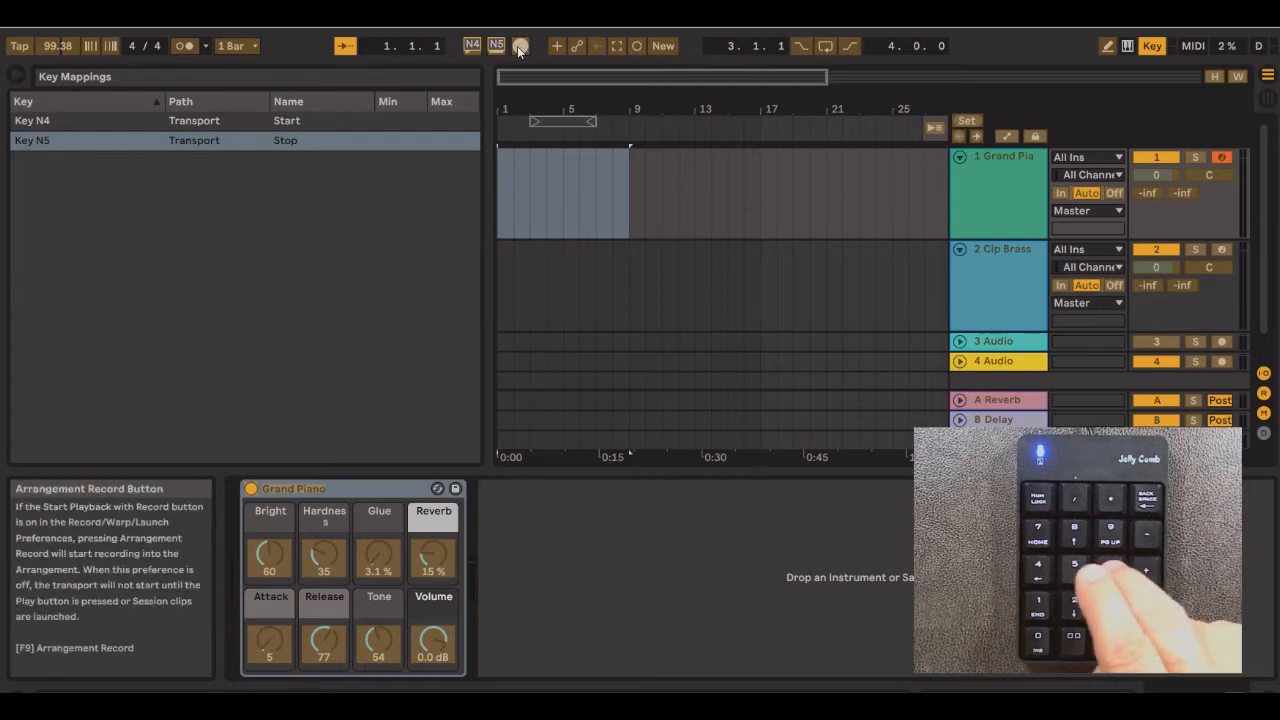
left_click(520, 45)
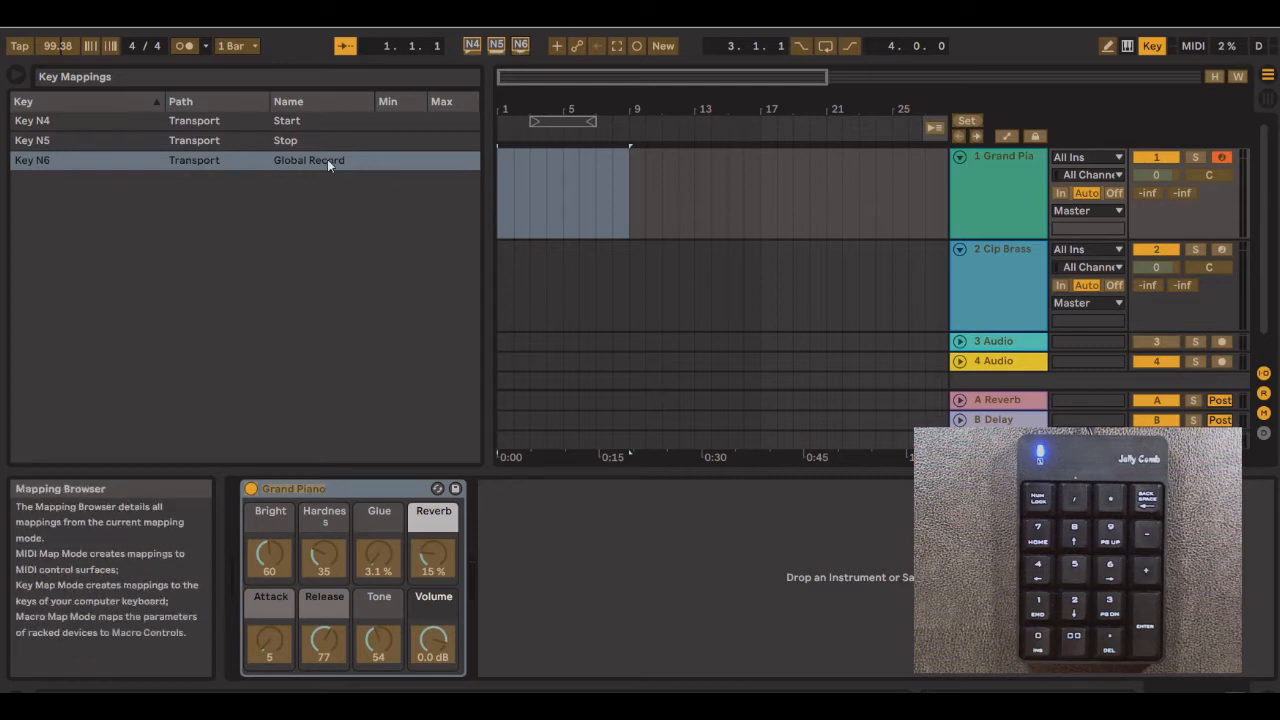
mouse_move(356, 174)
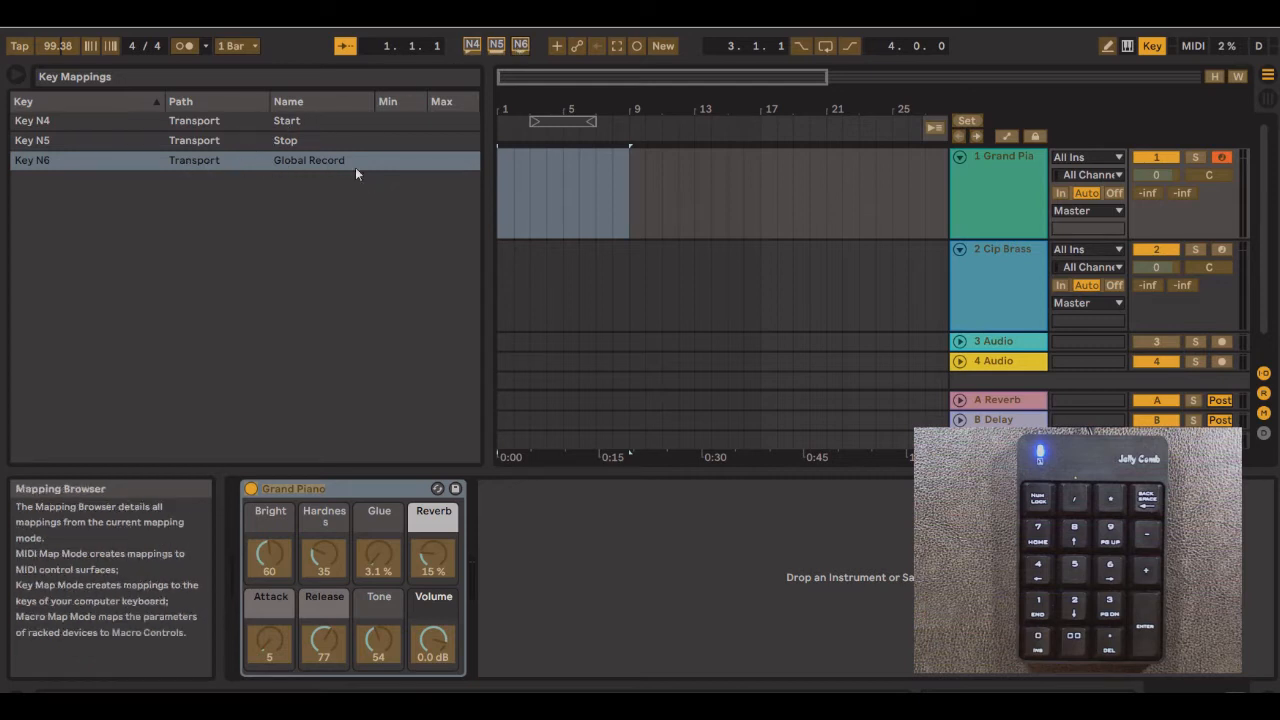
left_click(1152, 46)
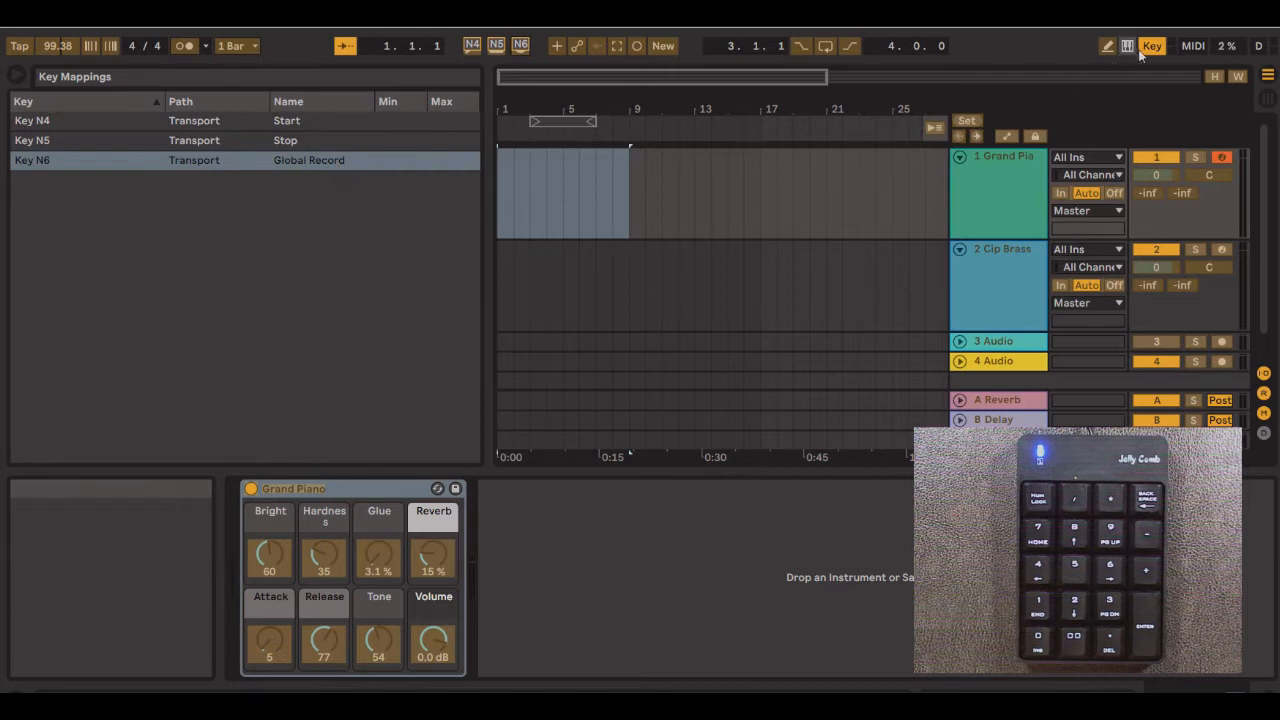
mouse_move(1152, 46)
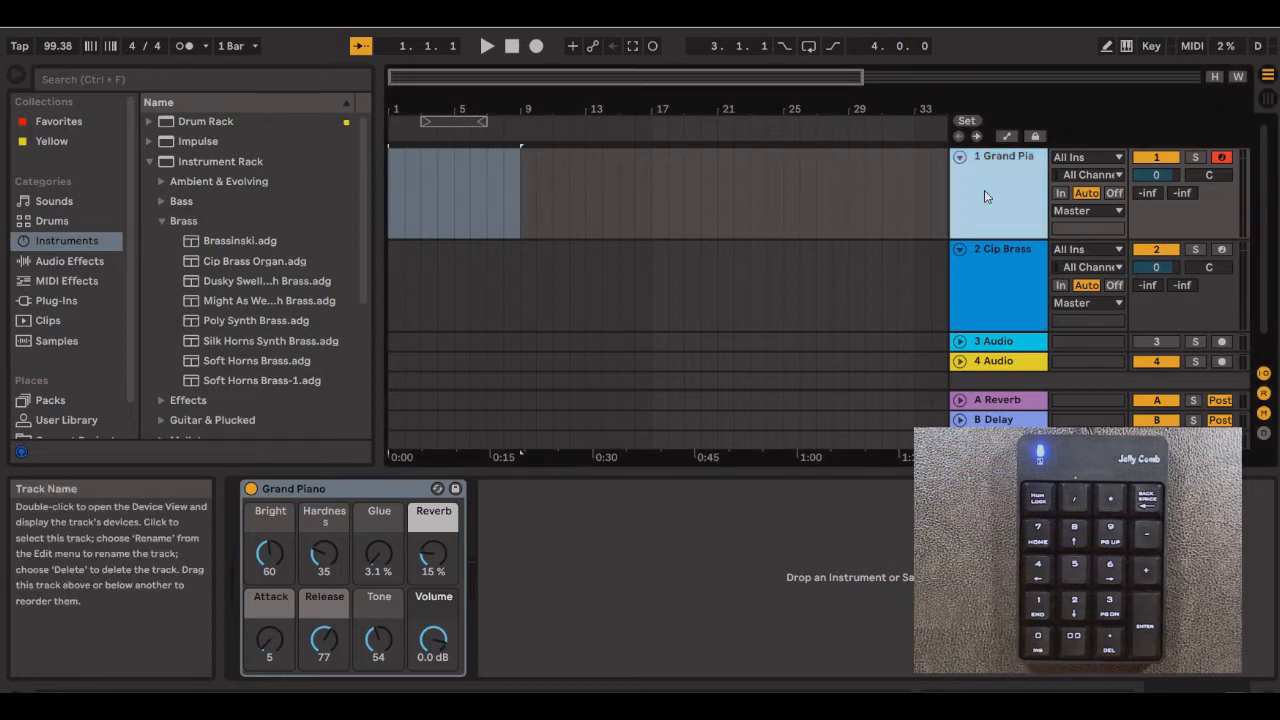
mouse_move(997, 186)
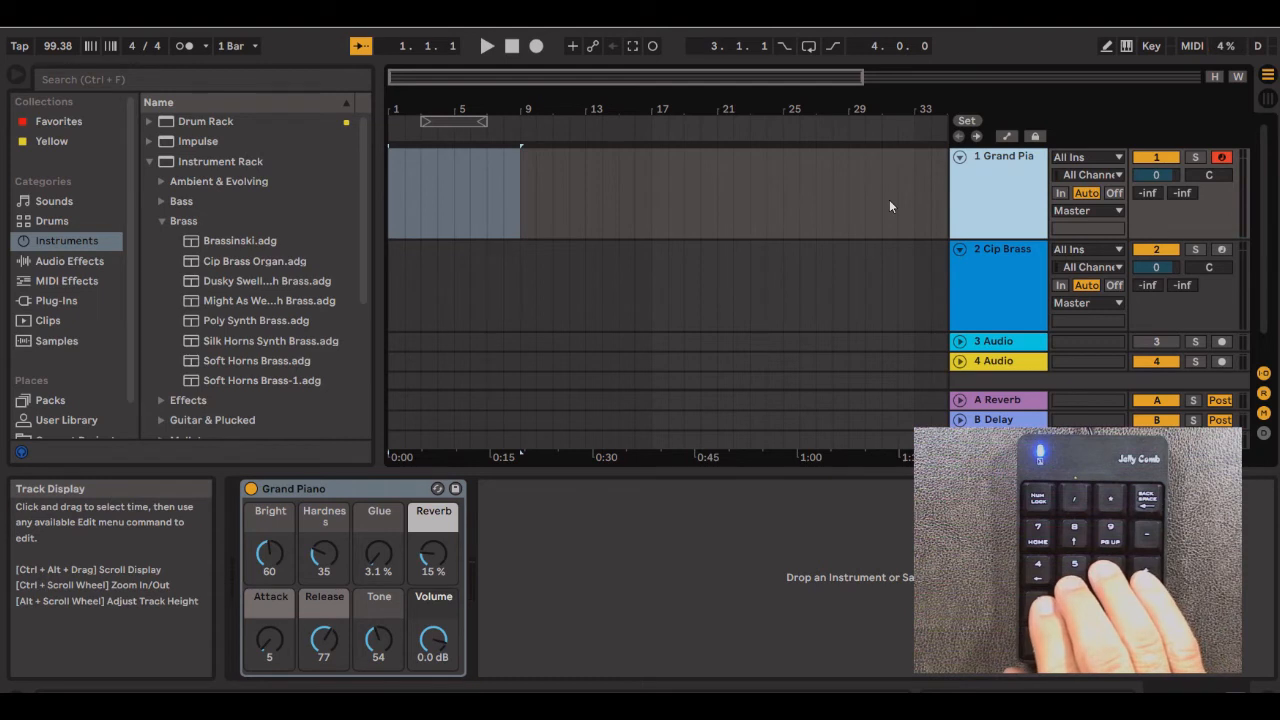
- Start recording from the keypad and capture a MIDI clip on the armed Grand Piano track
left_click(536, 46)
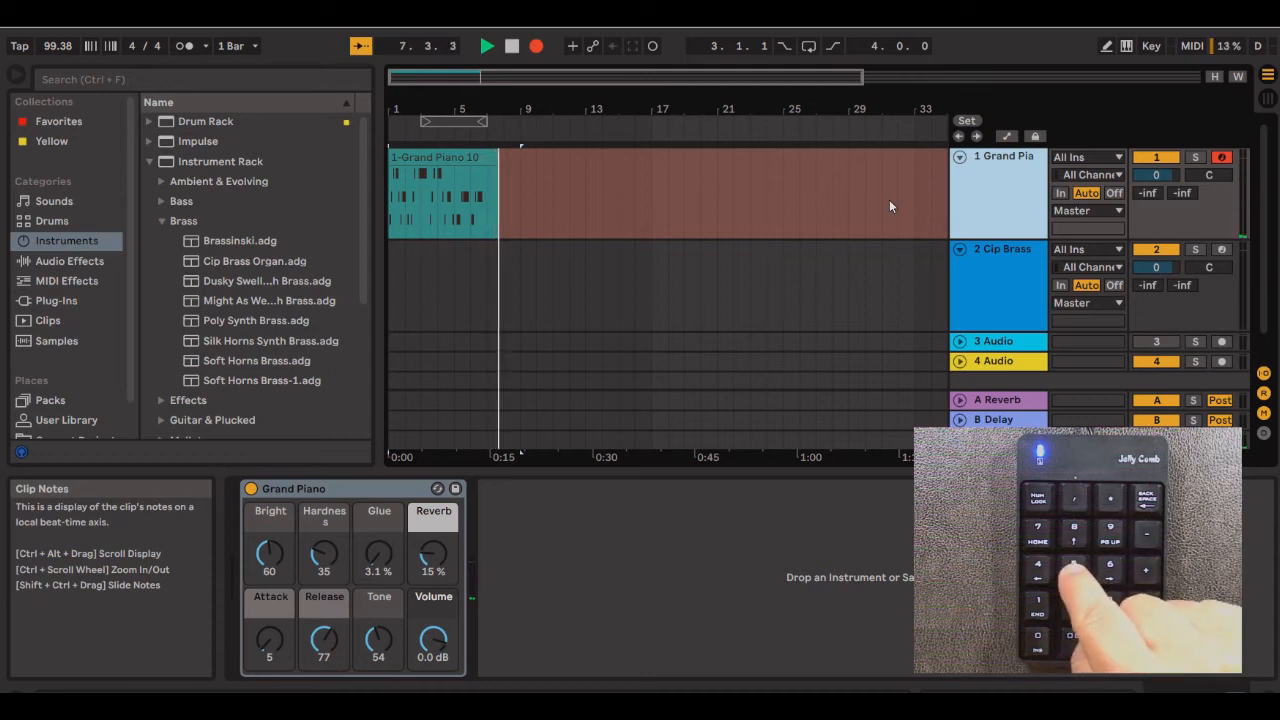
left_click(511, 46)
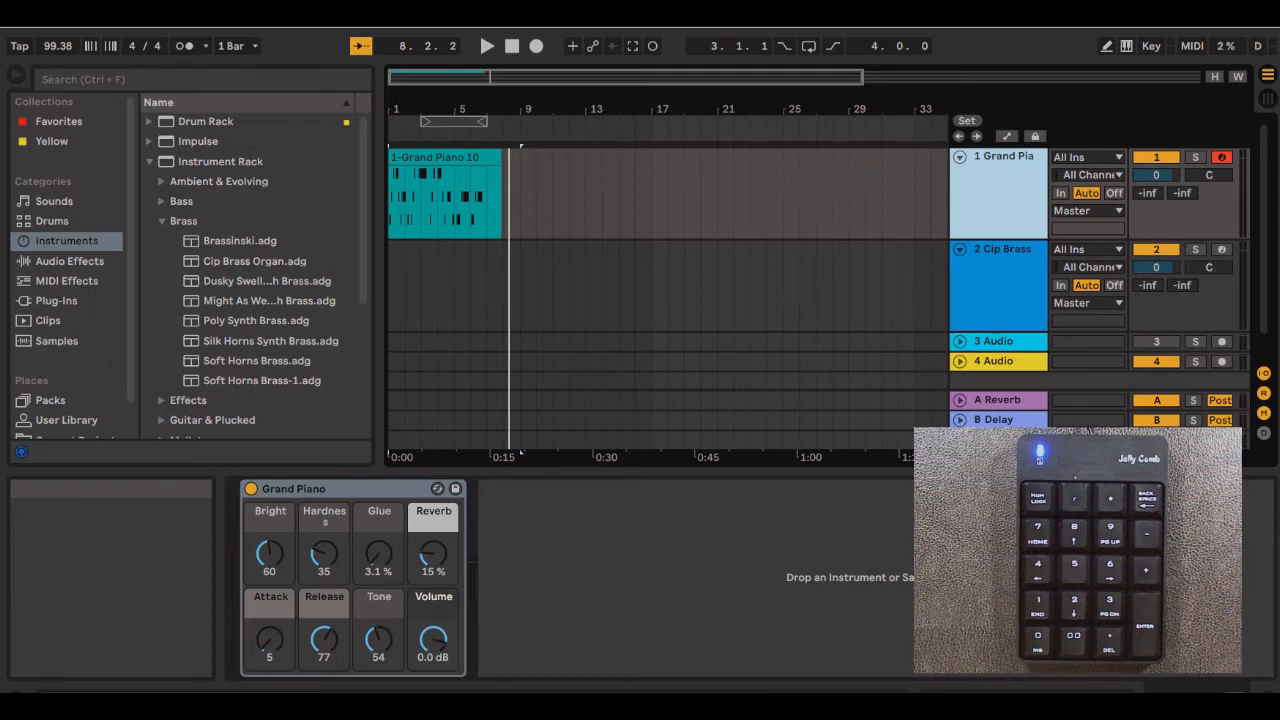
mouse_move(1156, 157)
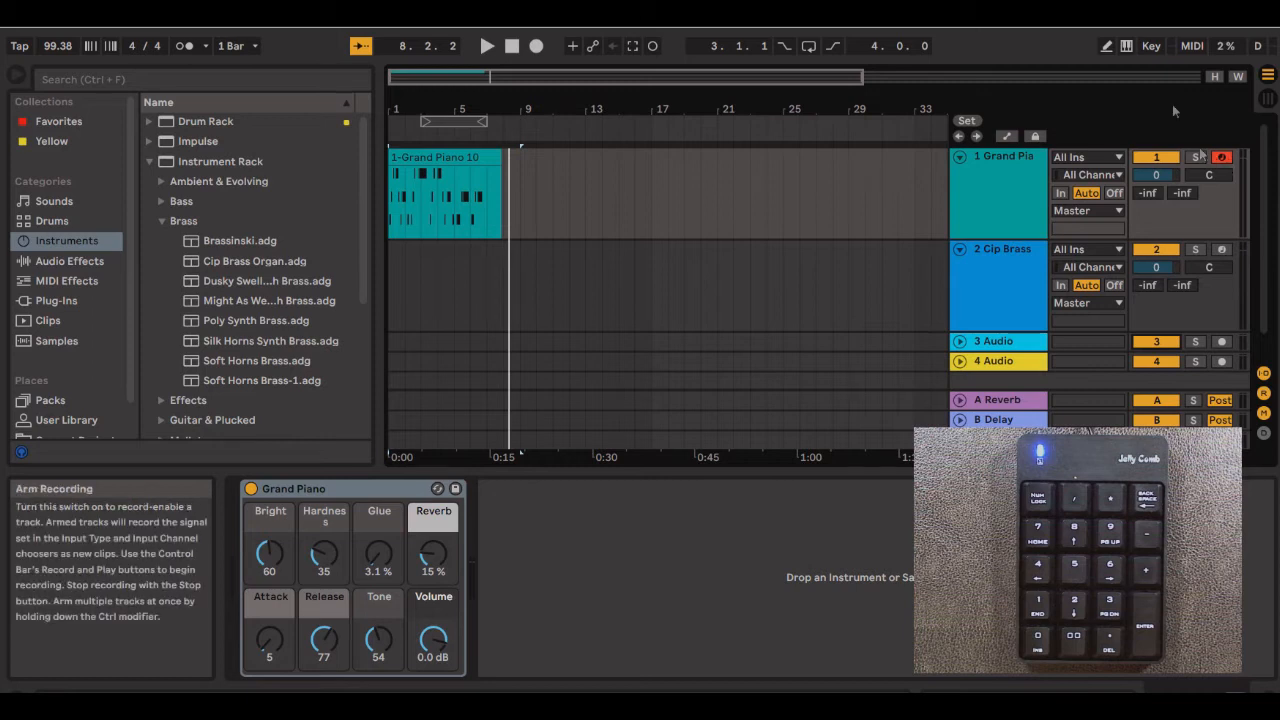
- In Key Map Mode, assign N1–N3 to the Grand Piano, Cip Brass and Audio 3 activators
left_click(1151, 46)
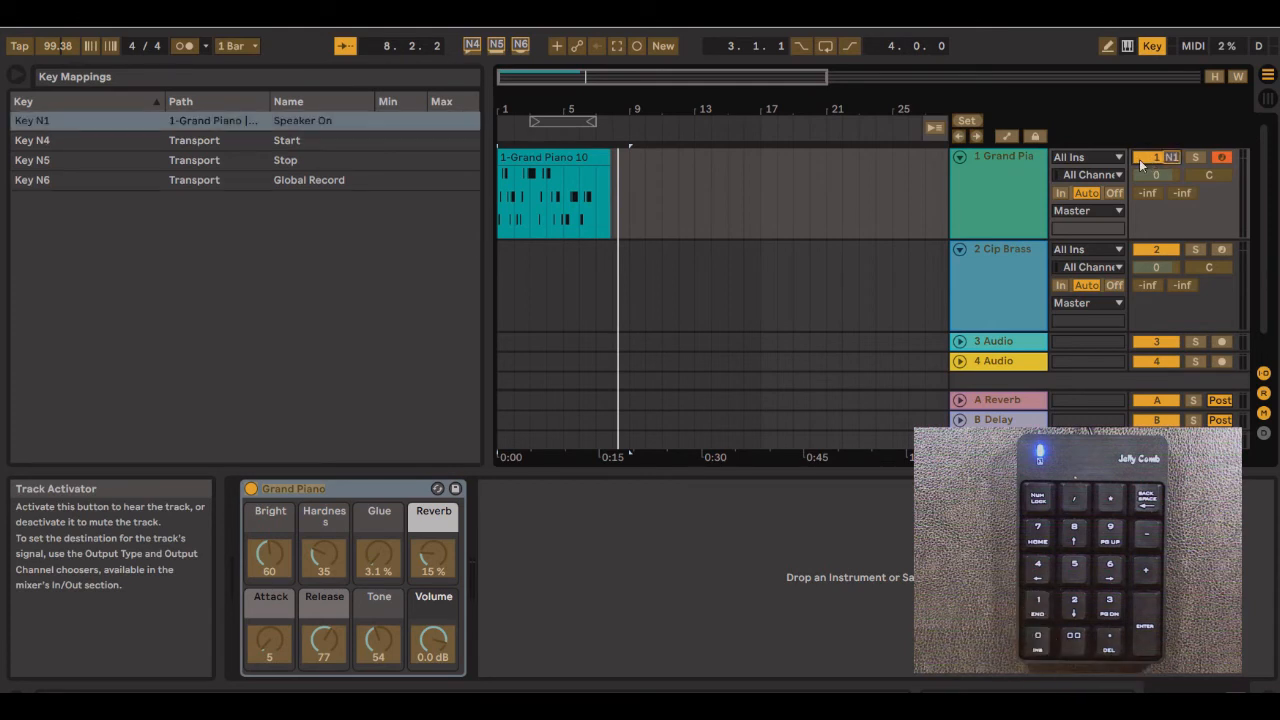
mouse_move(1159, 249)
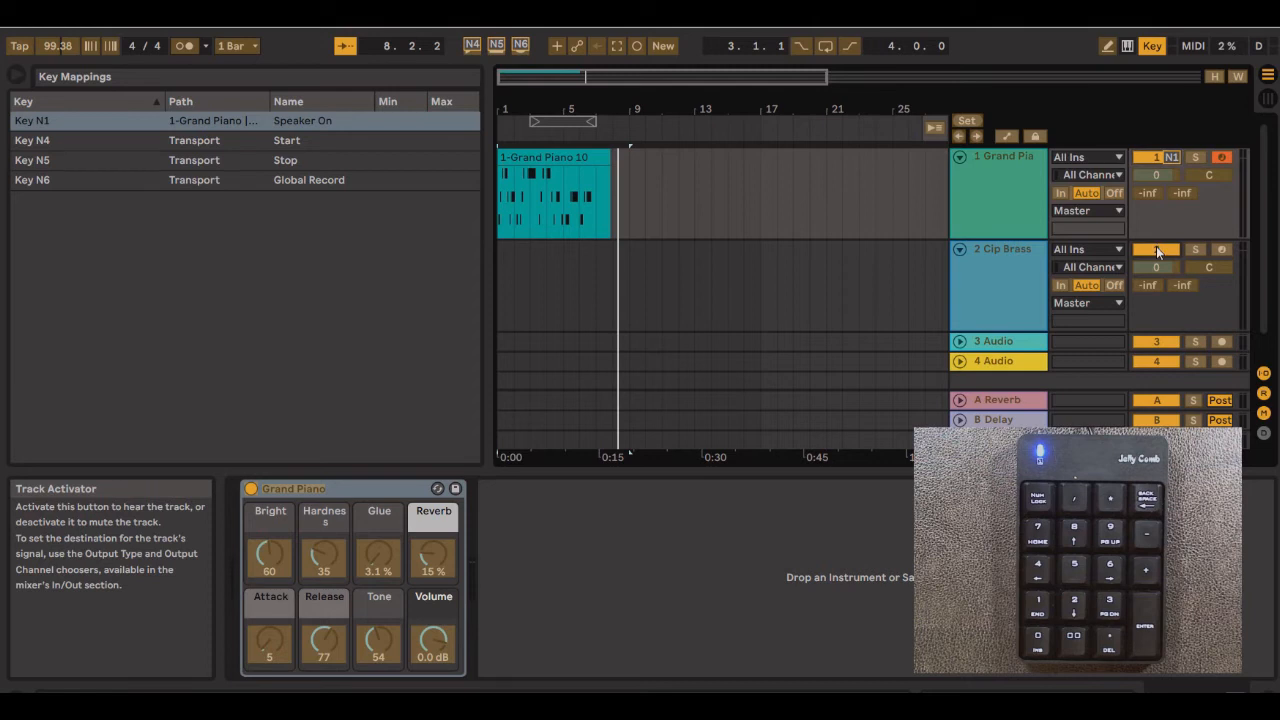
left_click(1171, 249)
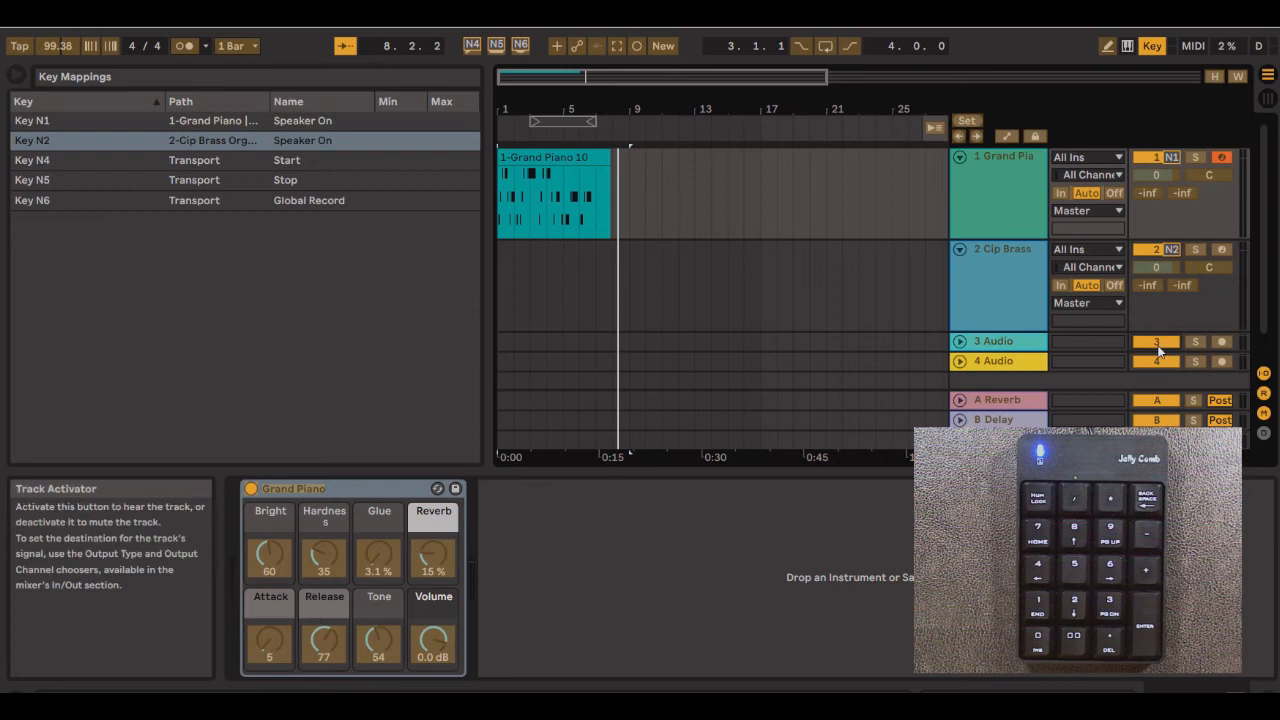
left_click(1156, 341)
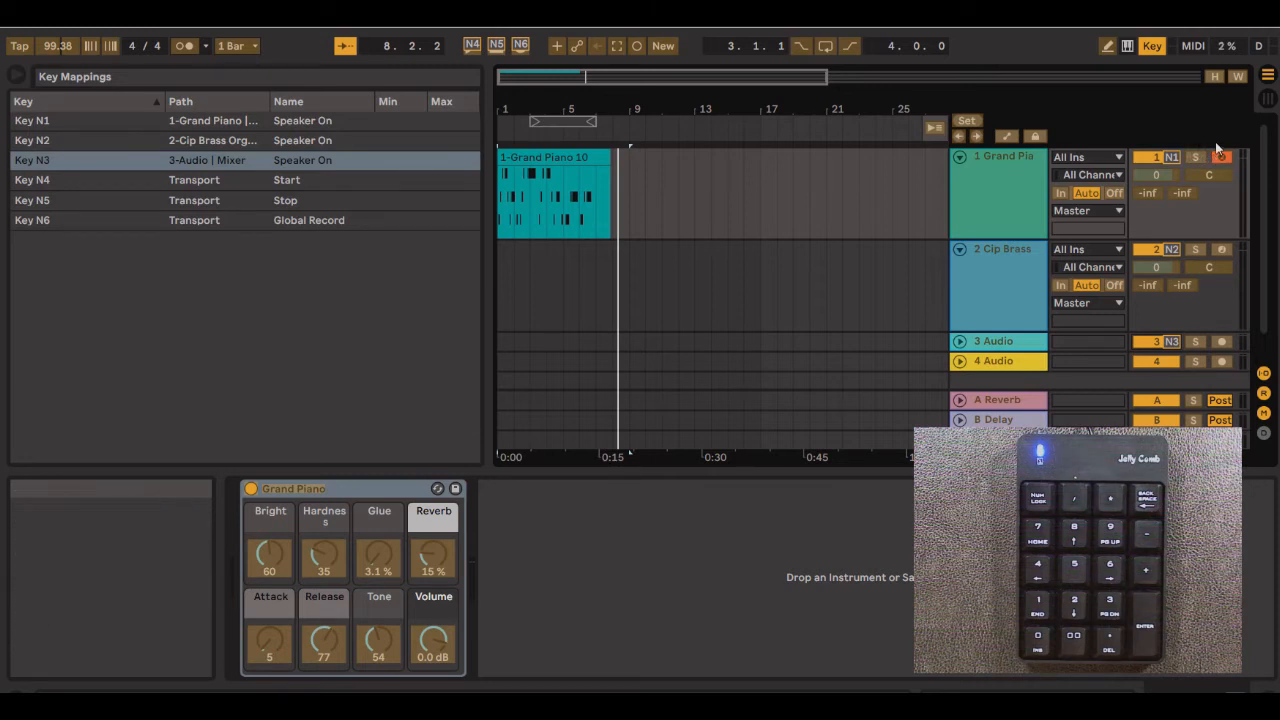
mouse_move(1190, 142)
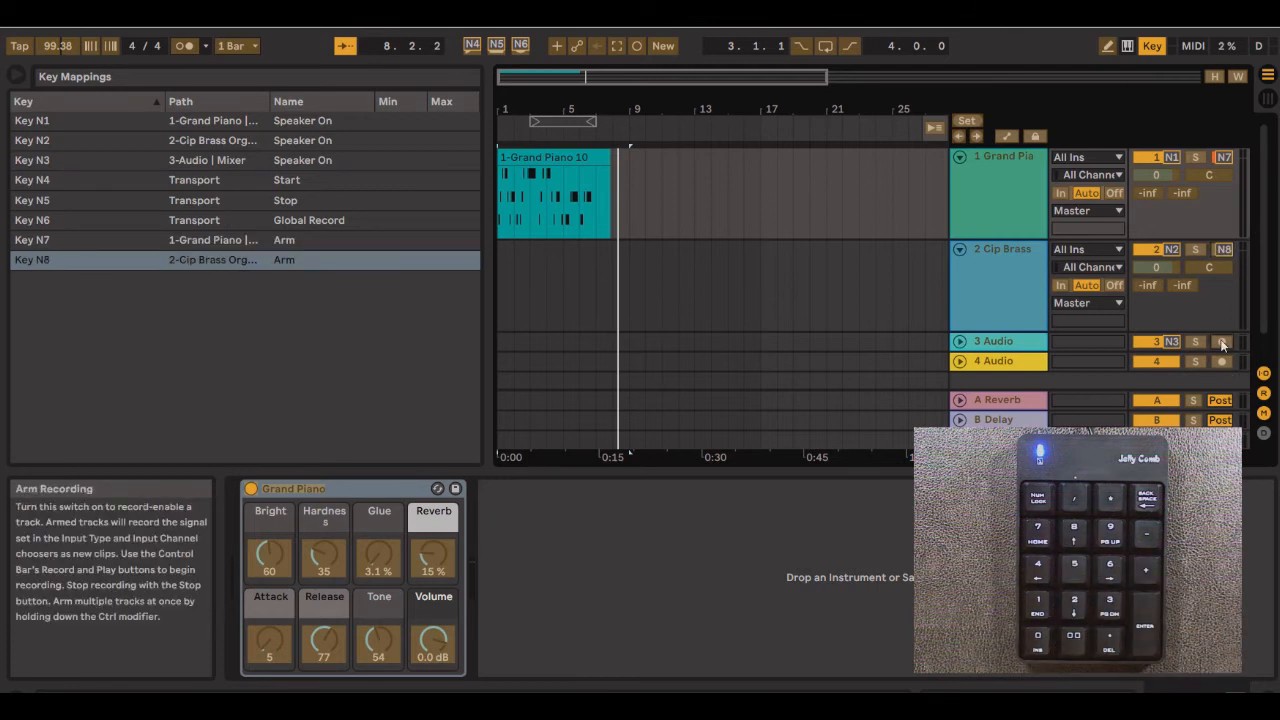
- Assign N7, N8 and N9 to the arm buttons of Grand Piano, Cip Brass and Audio 3
left_click(1222, 341)
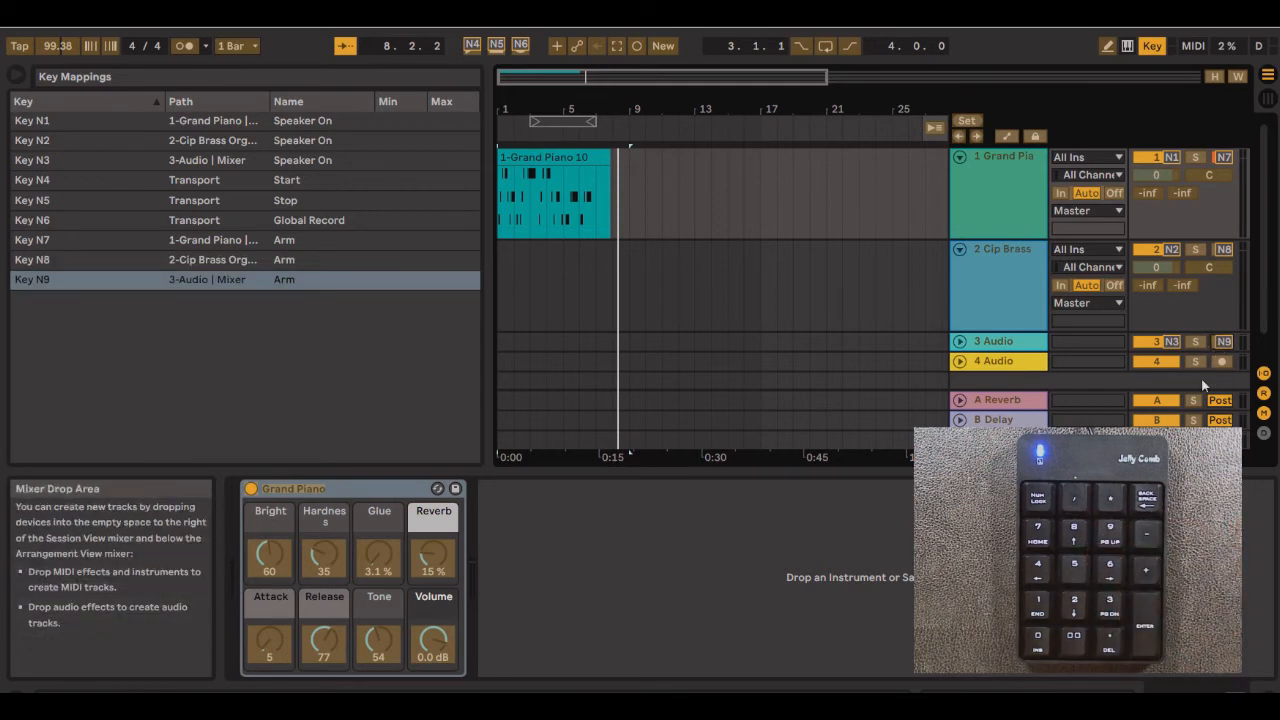
mouse_move(1133, 125)
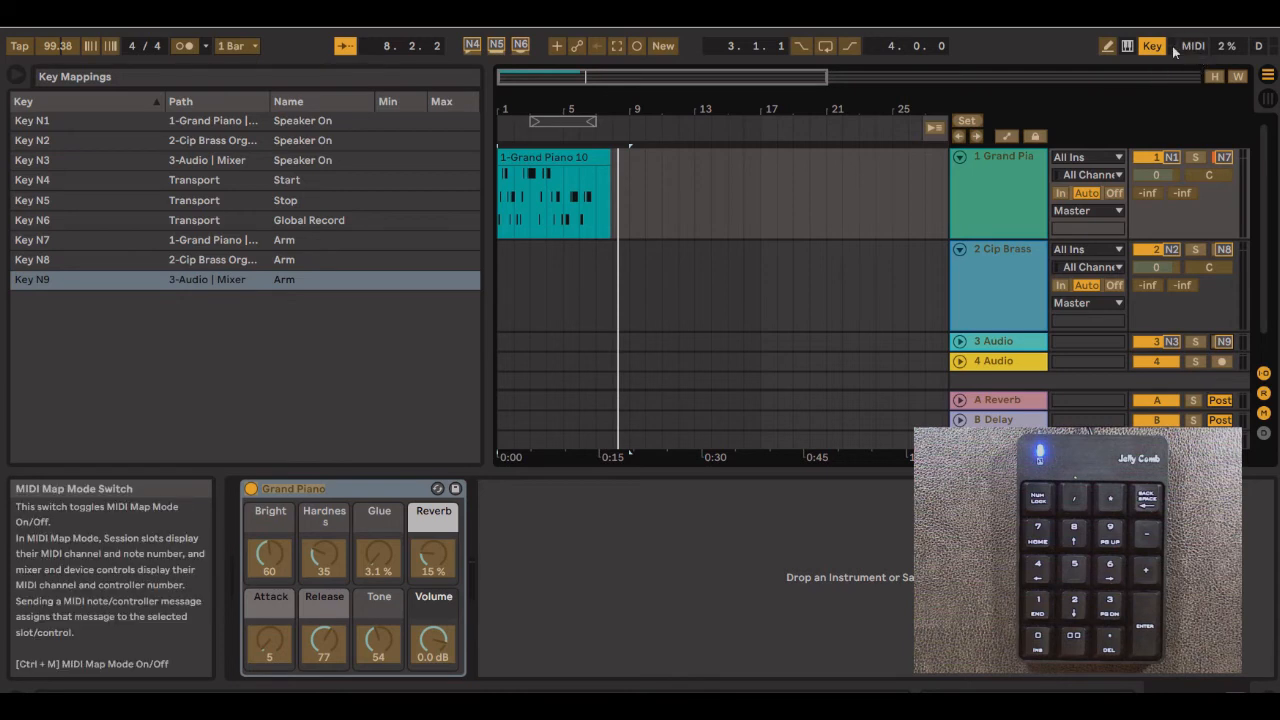
- Exit Key Map Mode and test the keypad arm keys, leaving Audio 3 armed
left_click(1152, 46)
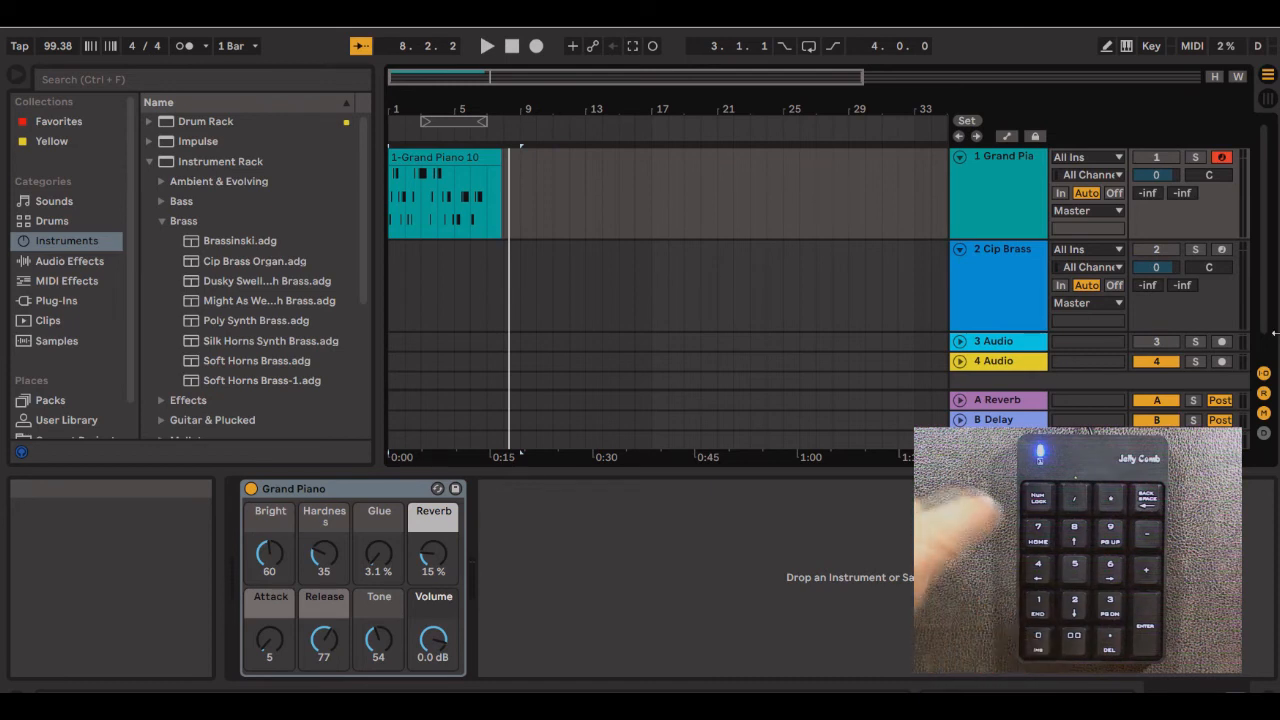
mouse_move(1222, 157)
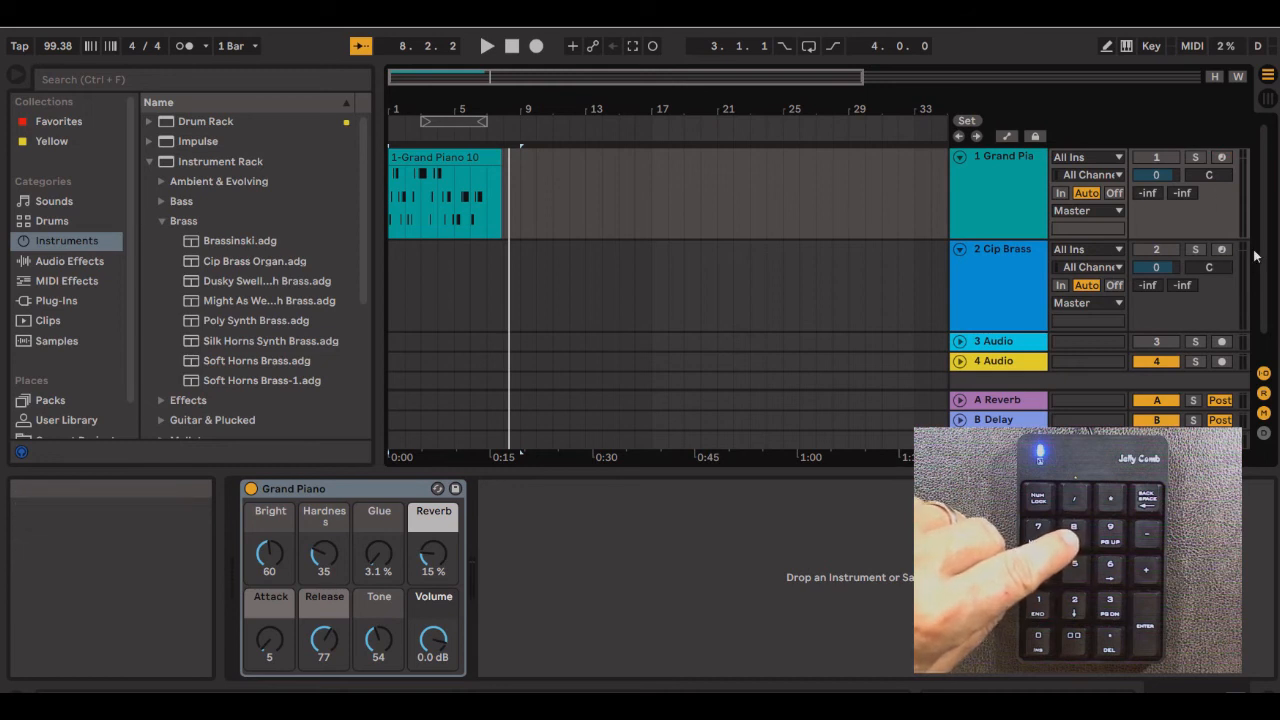
left_click(1221, 249)
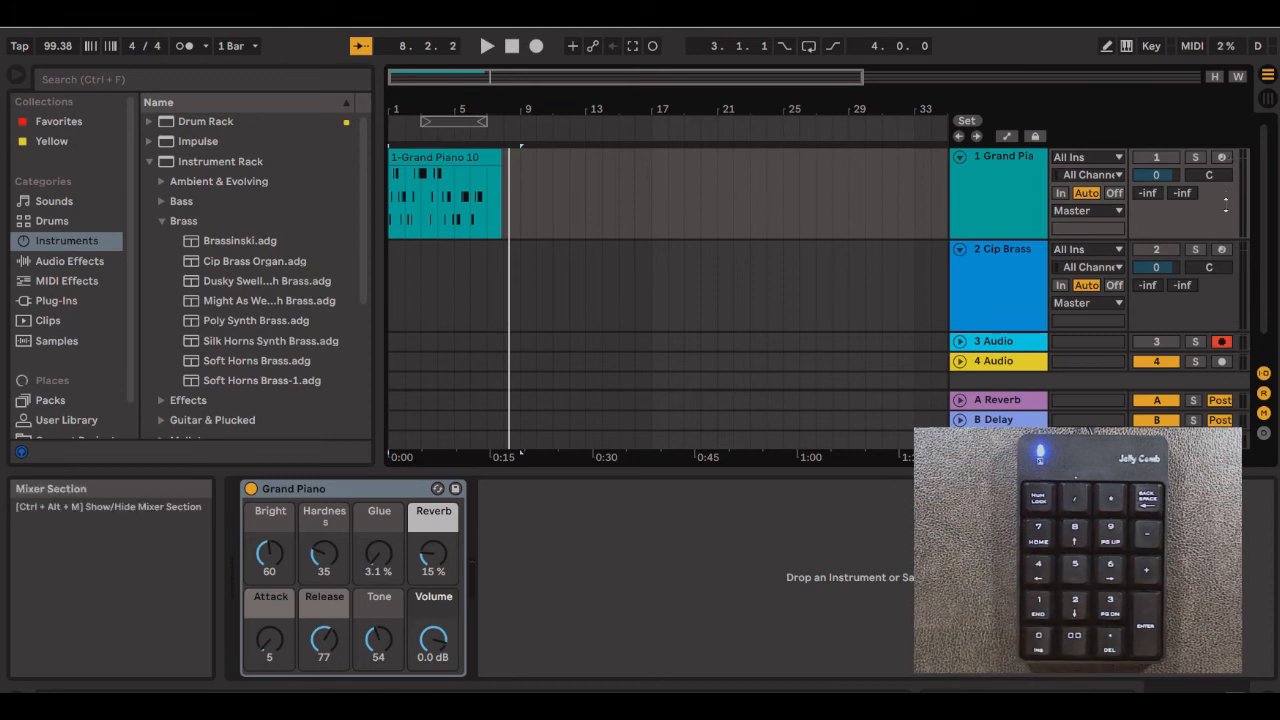
mouse_move(1222, 342)
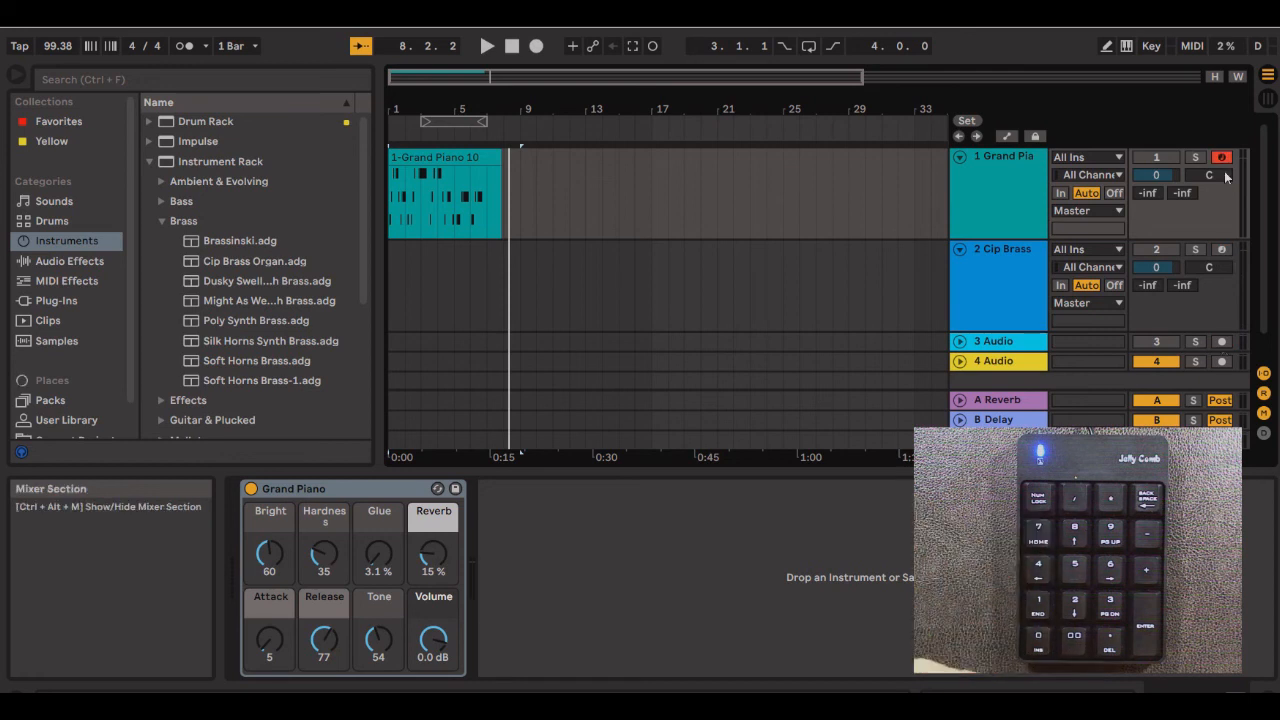
mouse_move(1221, 361)
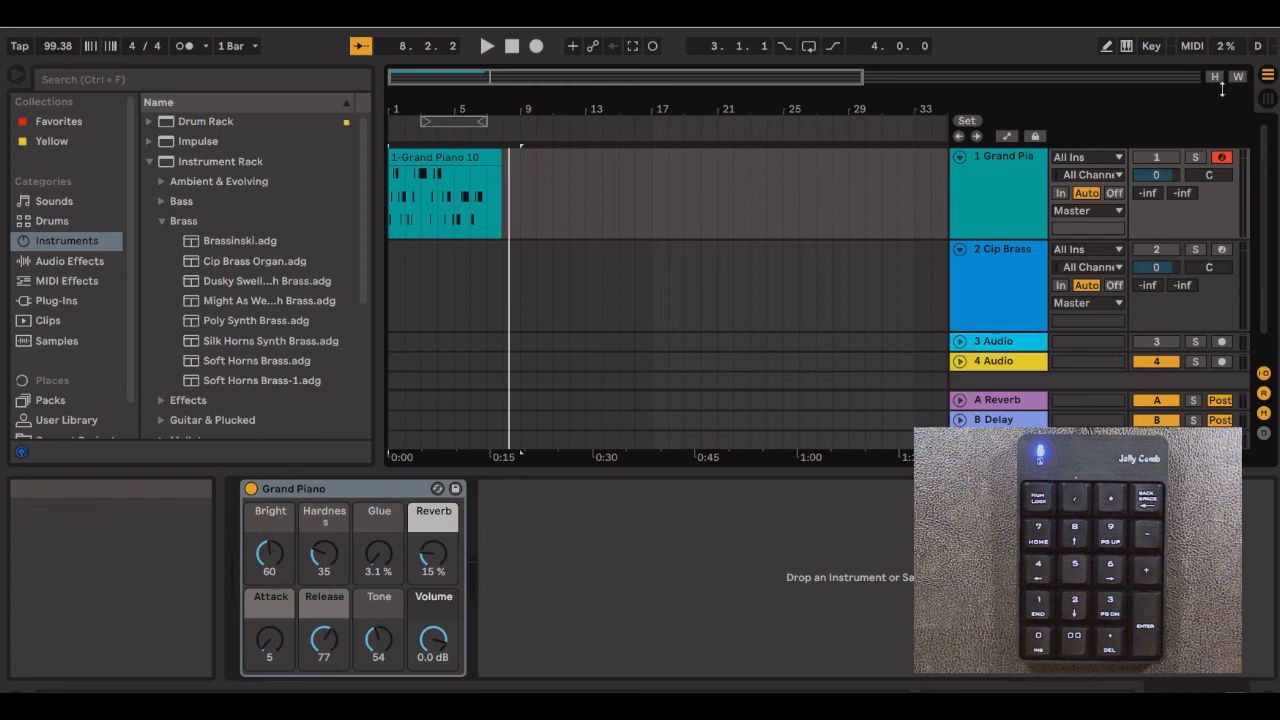
mouse_move(1218, 92)
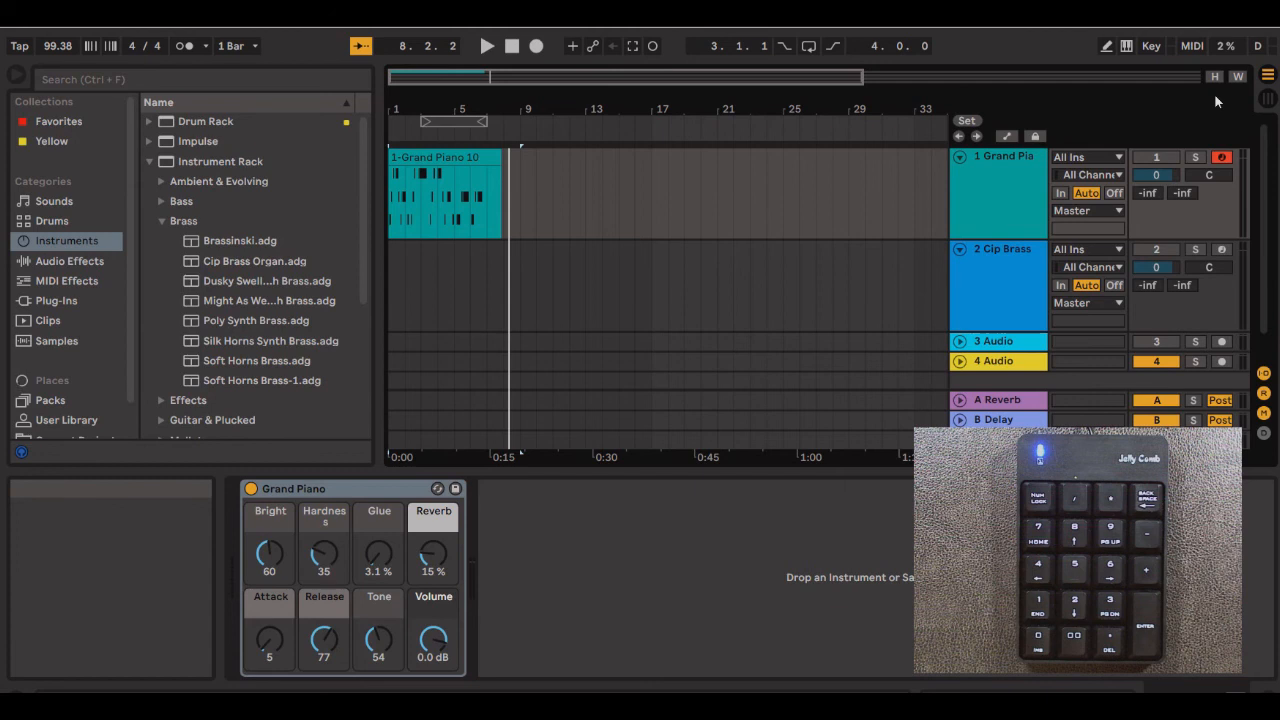
mouse_move(1221, 157)
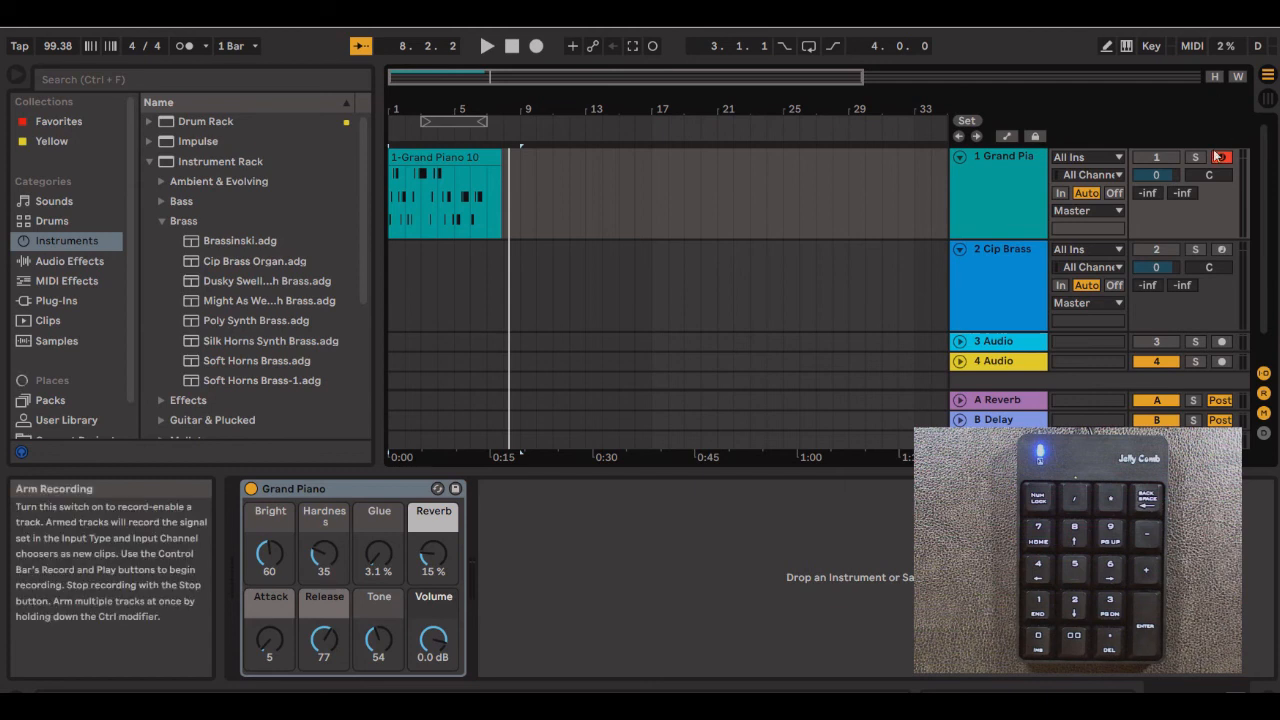